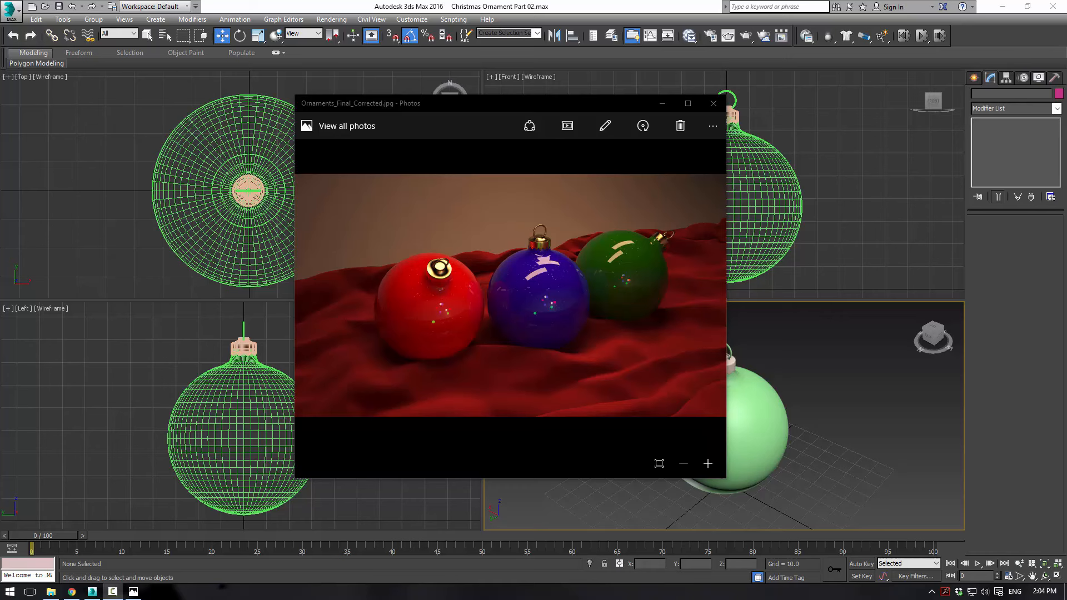
{"action": "mouse_move", "coordinate": [67, 279]}
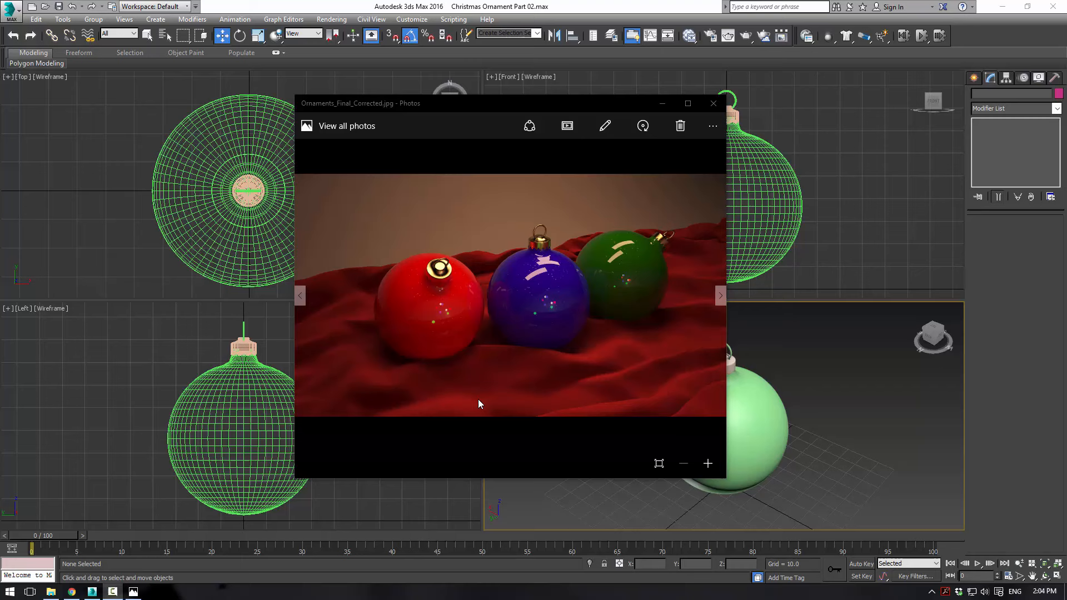
{"action": "mouse_move", "coordinate": [503, 393]}
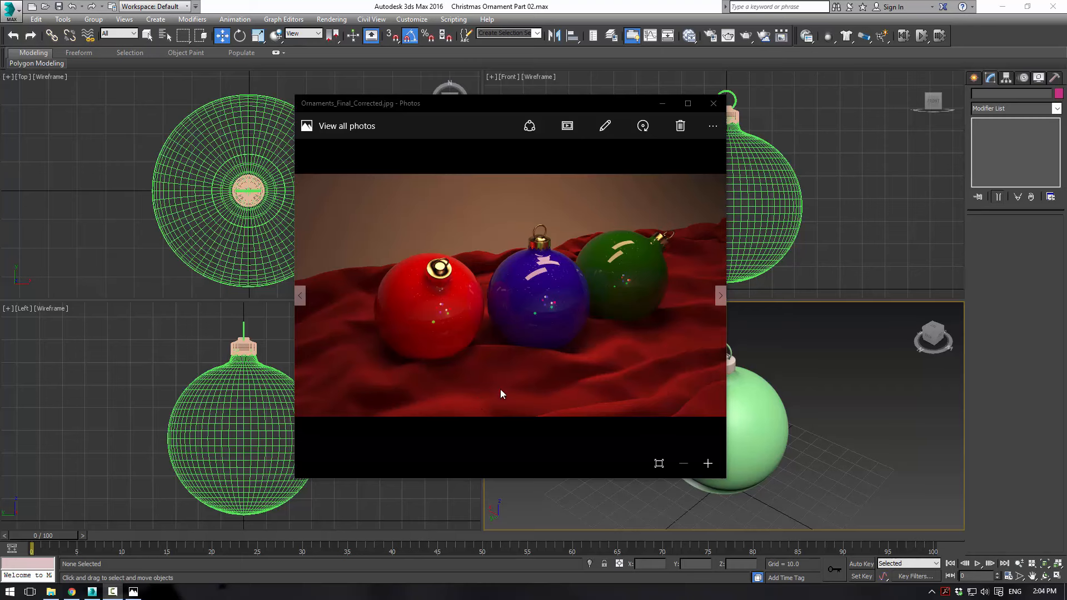
Close the reference photo of the finished ornaments to return to the ornament scene.
{"action": "left_click", "coordinate": [714, 102]}
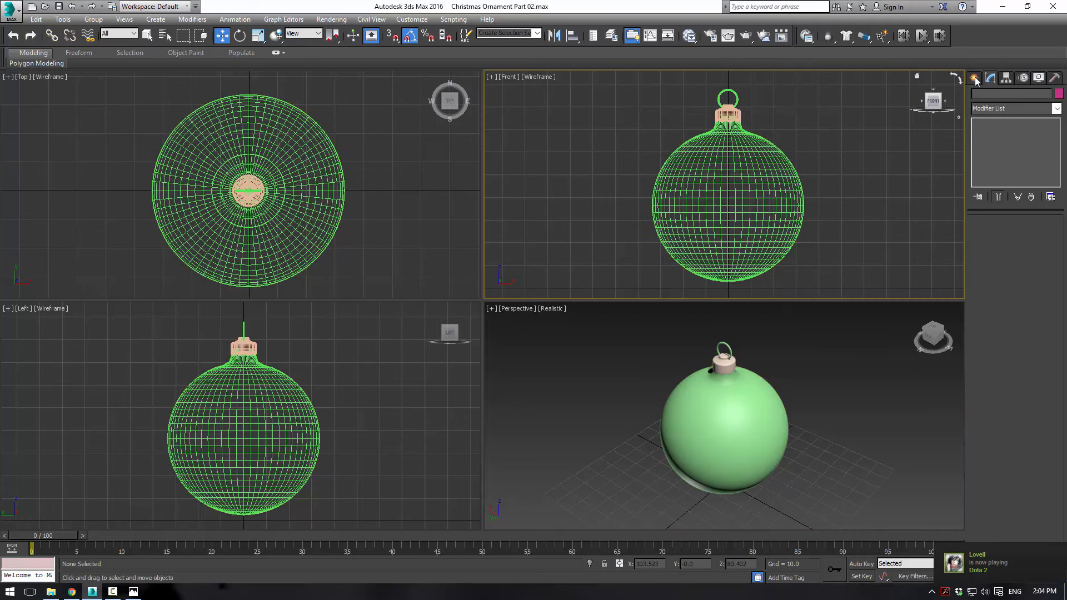
Create a large plane under the ornament, convert it to Editable Poly and raise its side edges into a U backdrop.
{"action": "left_click", "coordinate": [973, 76]}
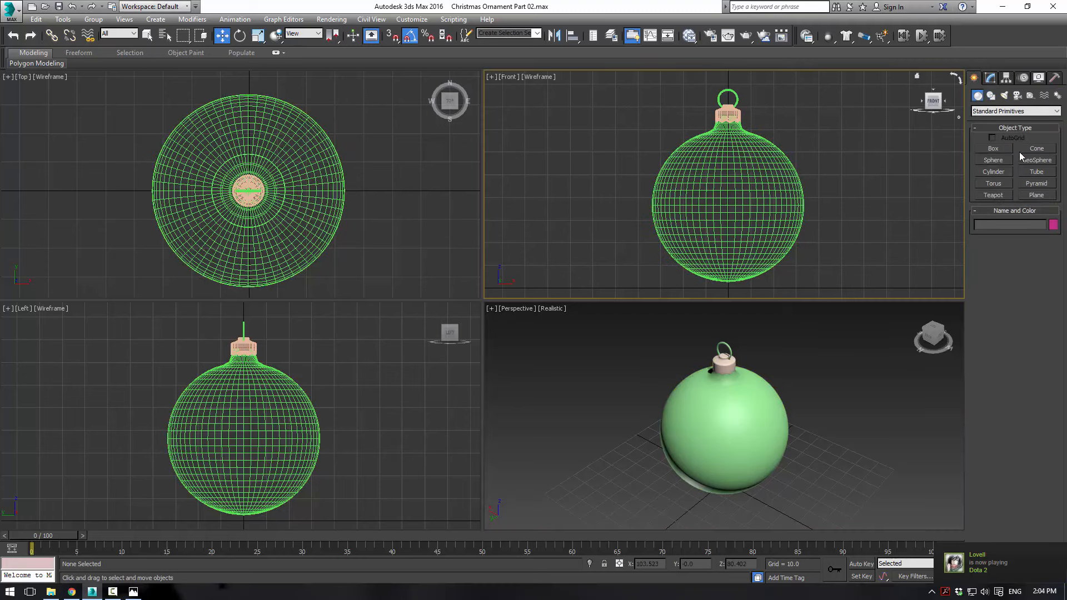
{"action": "left_click", "coordinate": [1036, 196]}
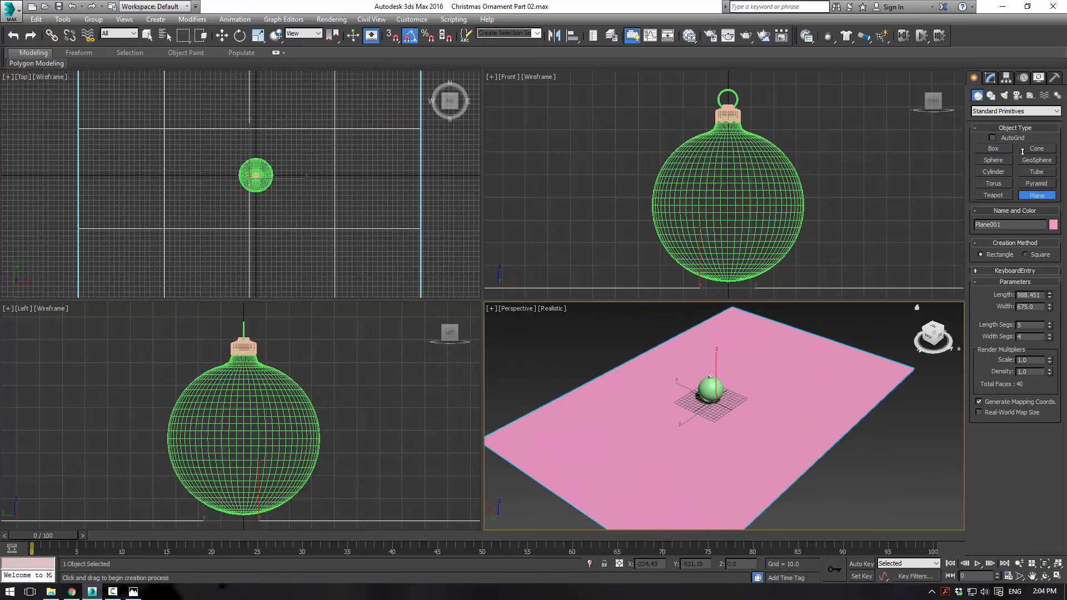
{"action": "left_click", "coordinate": [990, 78]}
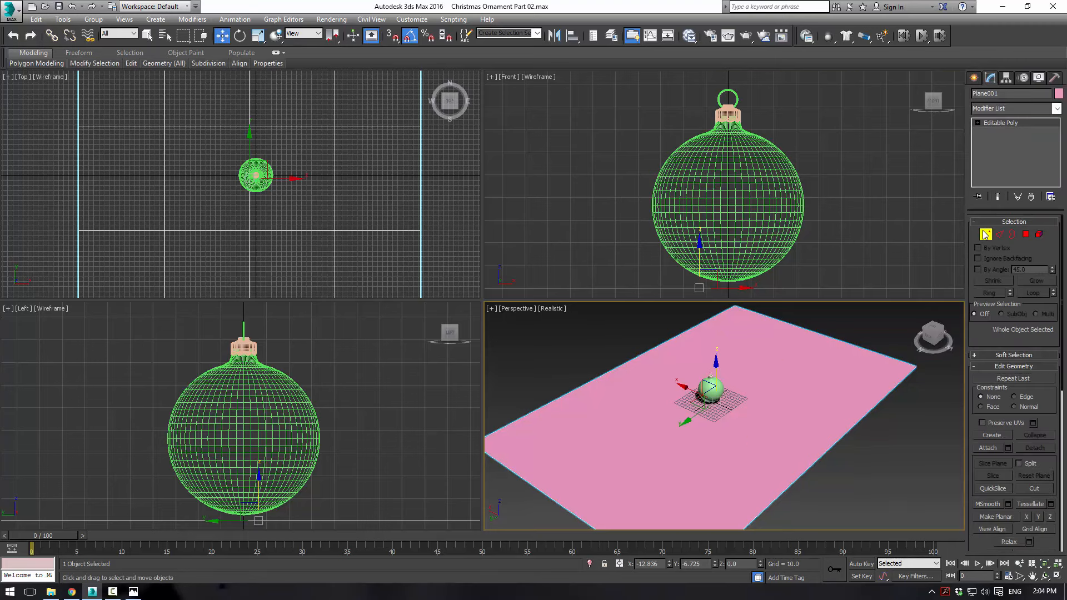
{"action": "left_click", "coordinate": [985, 234]}
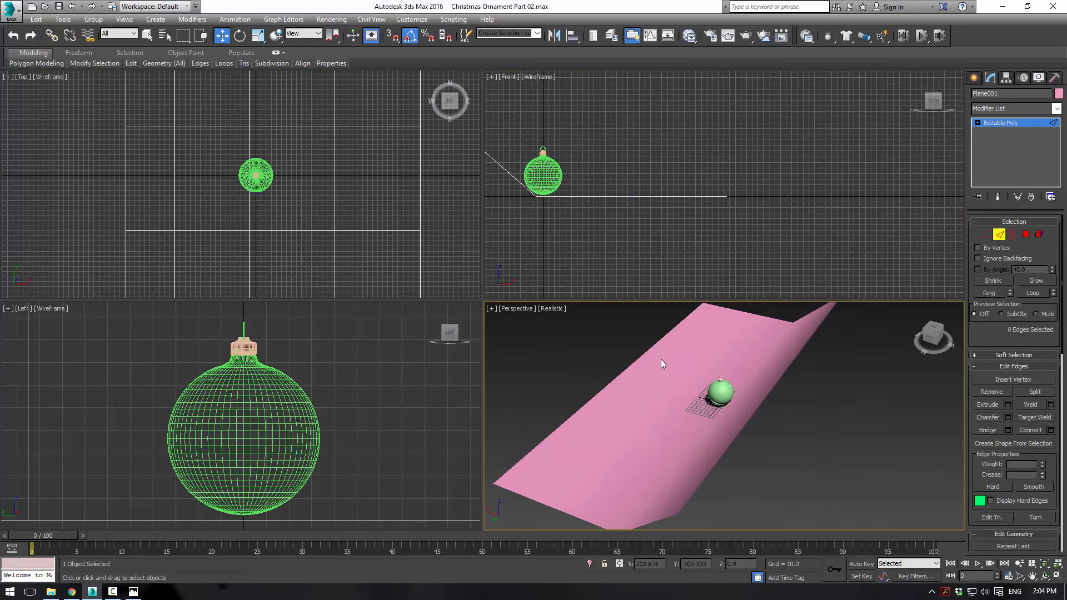
{"action": "left_click", "coordinate": [640, 337]}
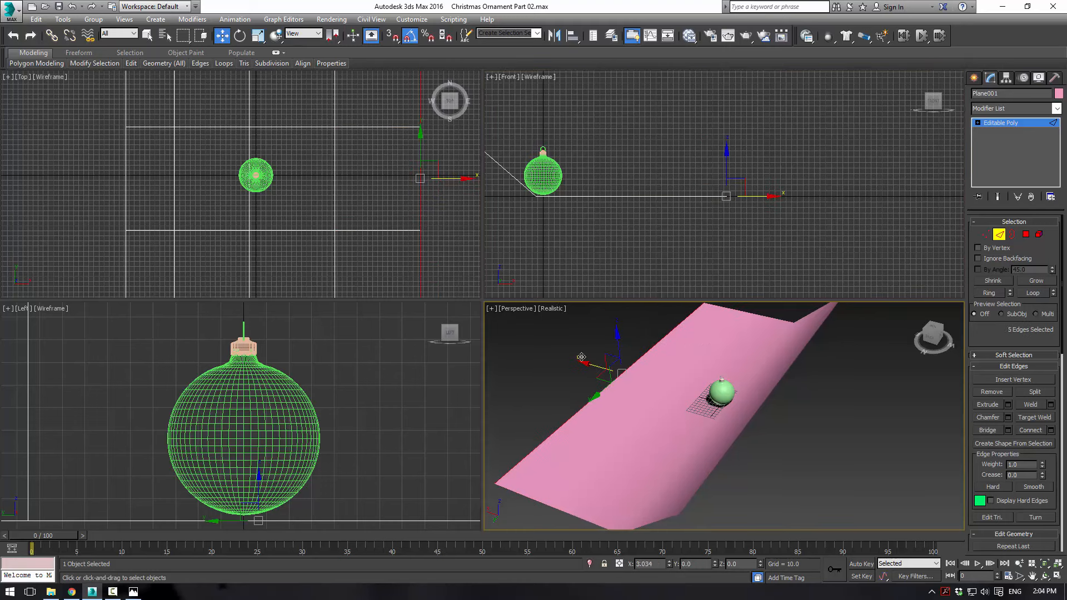
{"action": "left_click", "coordinate": [986, 234]}
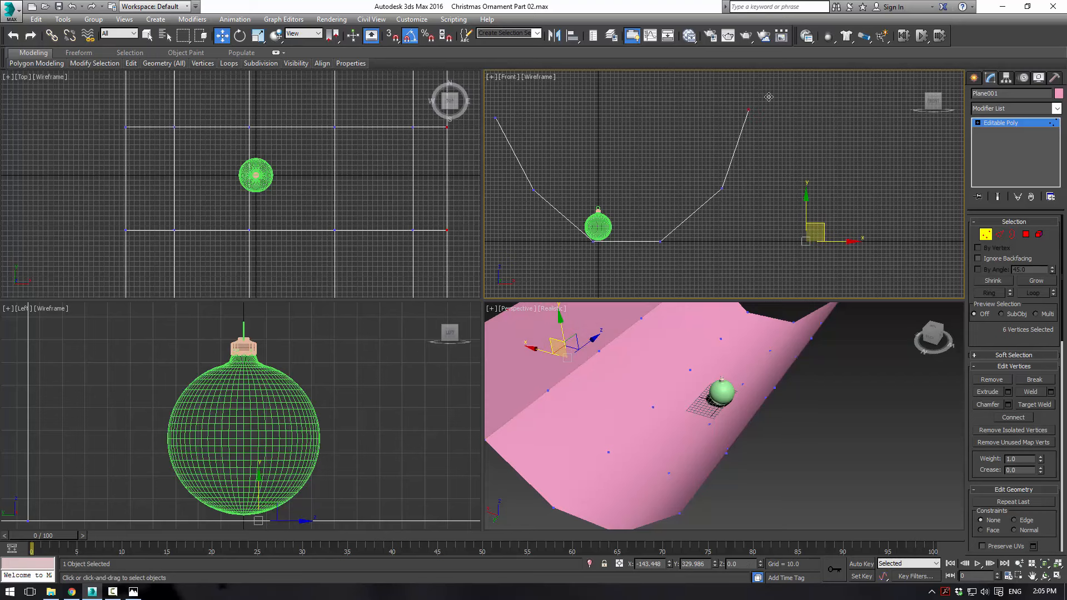
Add TurboSmooth with 2 iterations to the backdrop and refine its base vertices into a gentle curve.
{"action": "left_click", "coordinate": [1053, 109]}
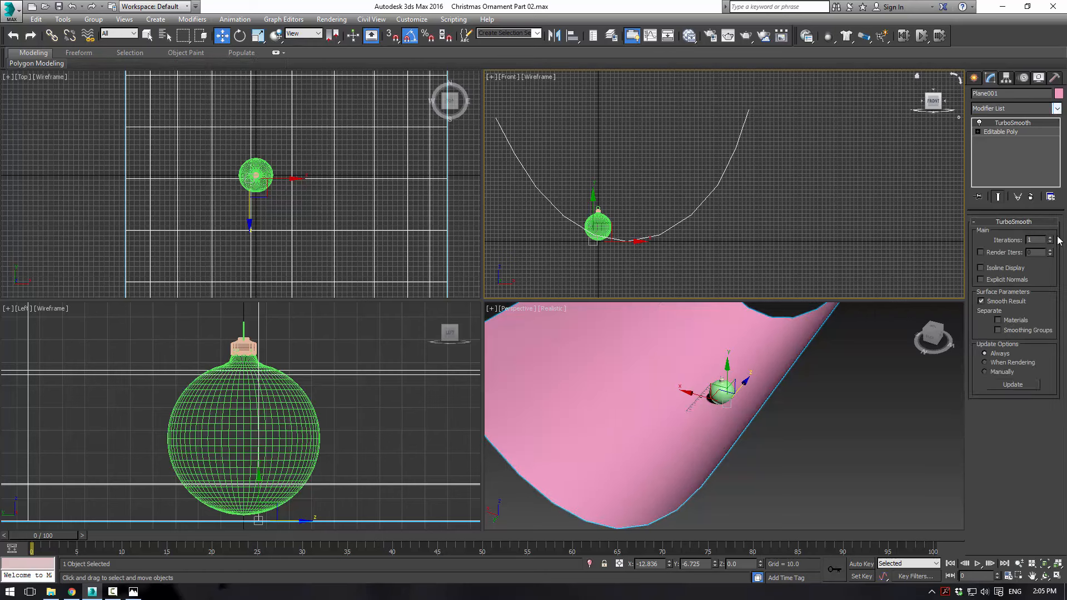
{"action": "left_click", "coordinate": [629, 217]}
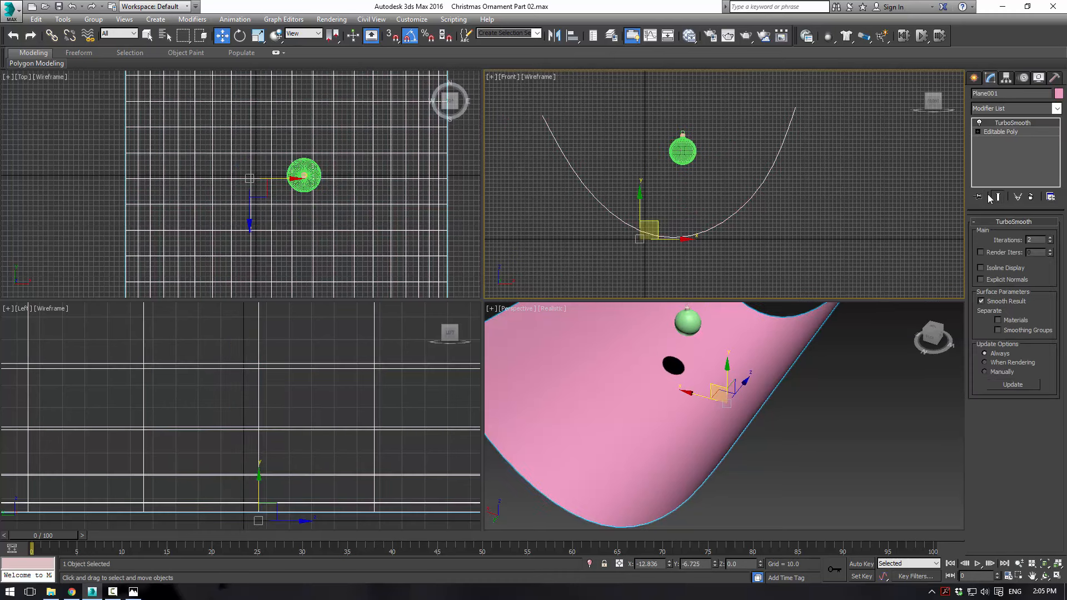
{"action": "left_click", "coordinate": [980, 132]}
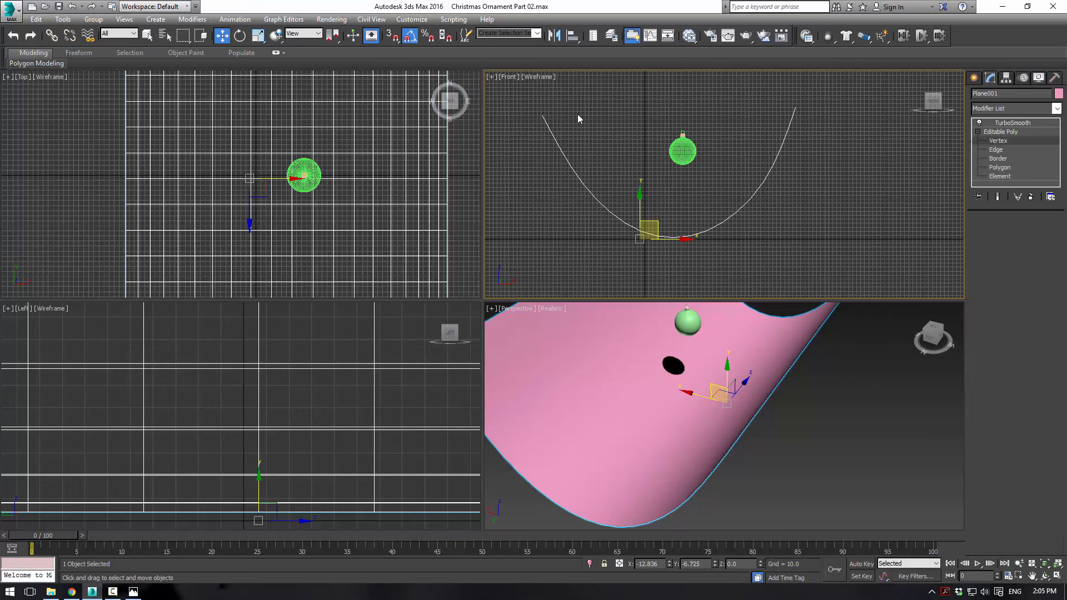
{"action": "left_click", "coordinate": [998, 141]}
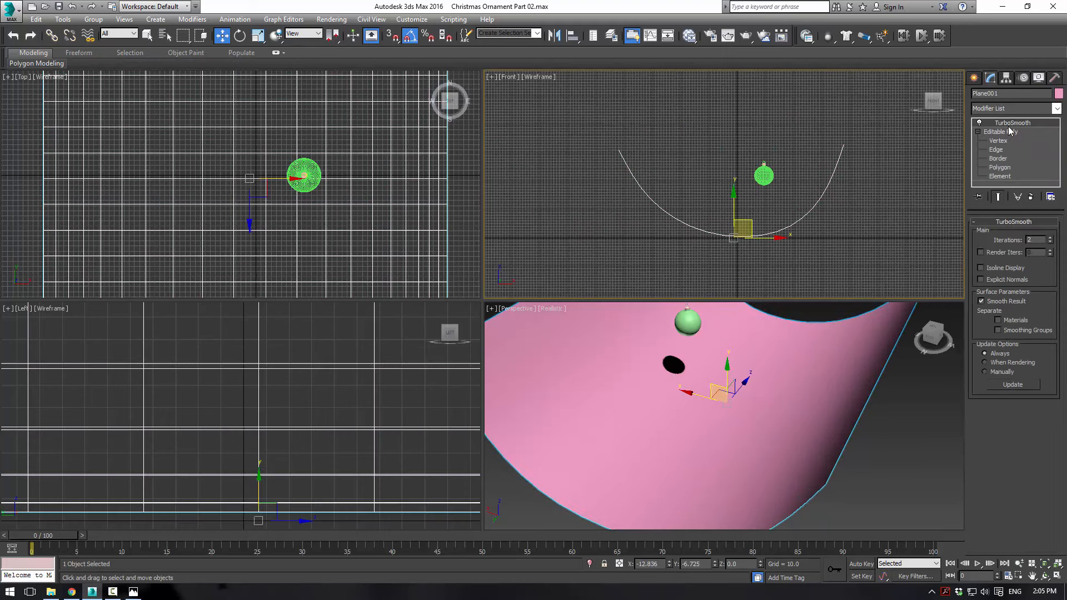
{"action": "left_click", "coordinate": [1001, 131]}
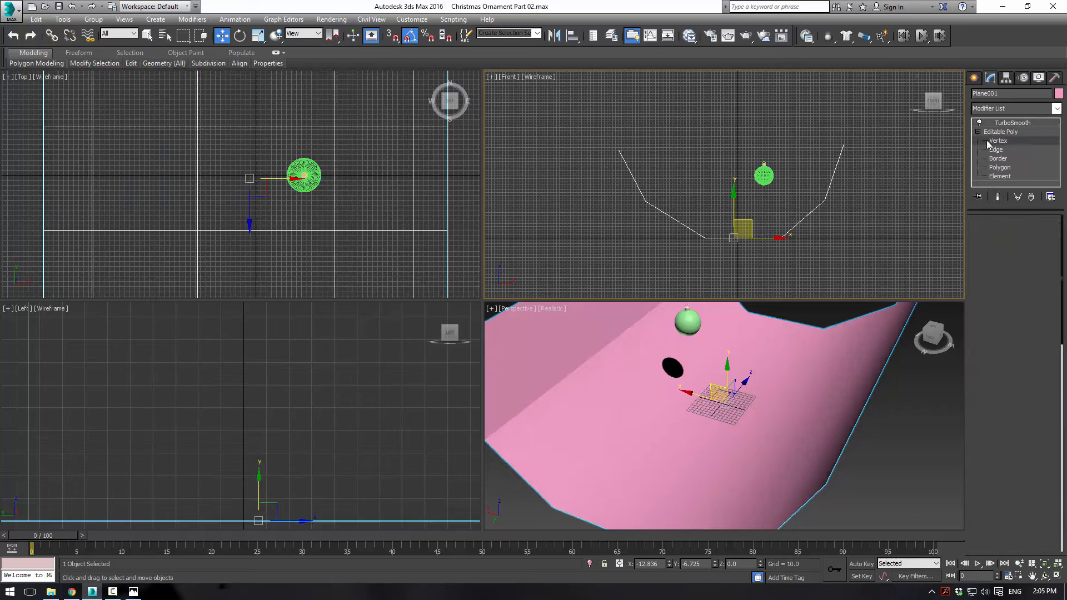
{"action": "left_click", "coordinate": [998, 141]}
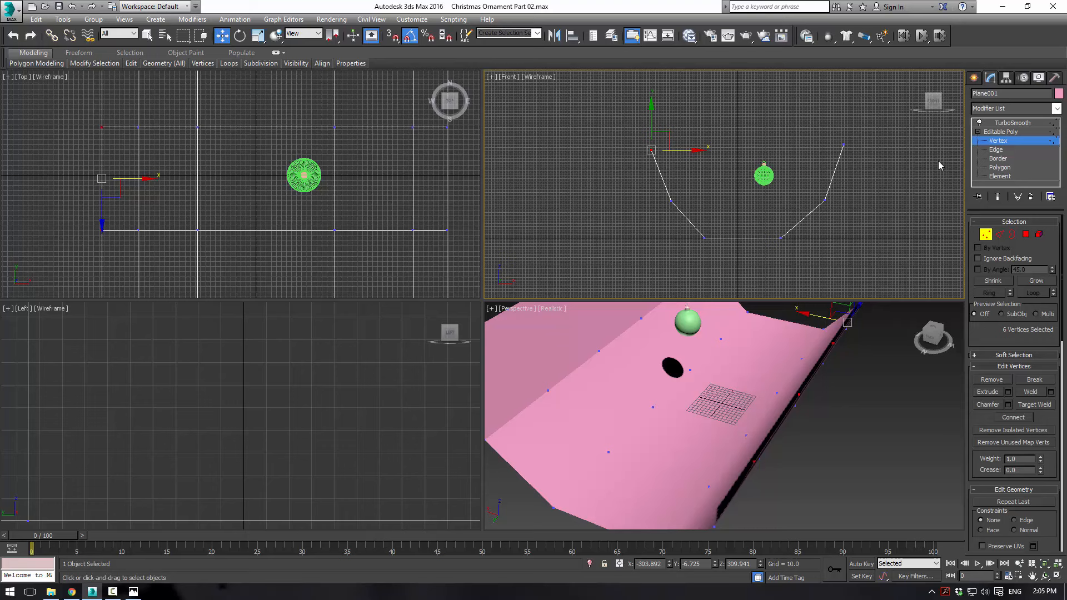
{"action": "left_click", "coordinate": [974, 77]}
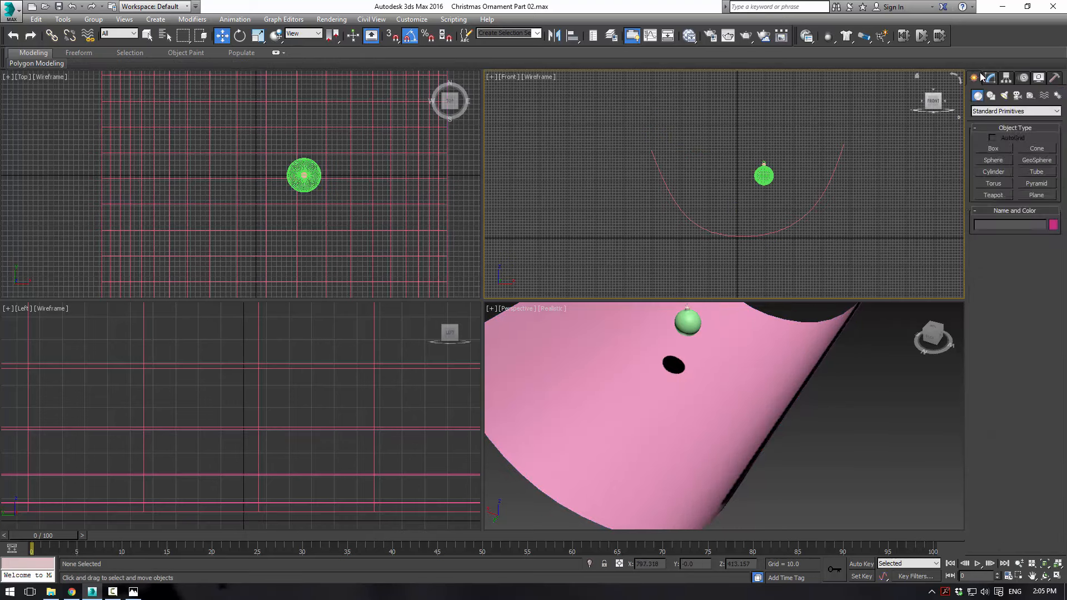
Draw a 1000 by 500 rectangle shape in Top view and raise it above the ornament and backdrop.
{"action": "left_click", "coordinate": [1014, 112]}
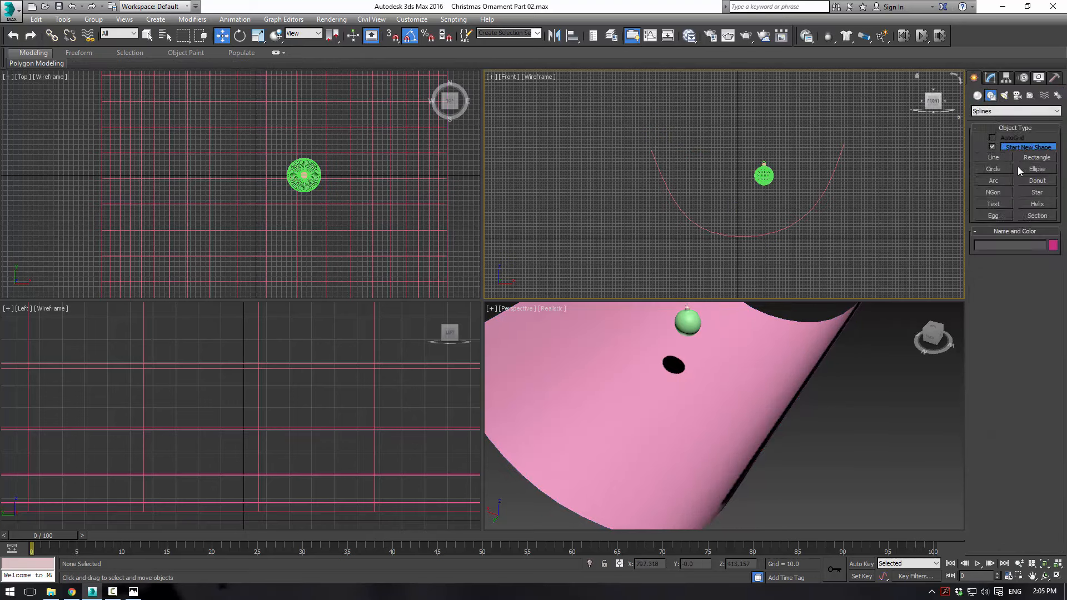
{"action": "left_click", "coordinate": [1035, 157]}
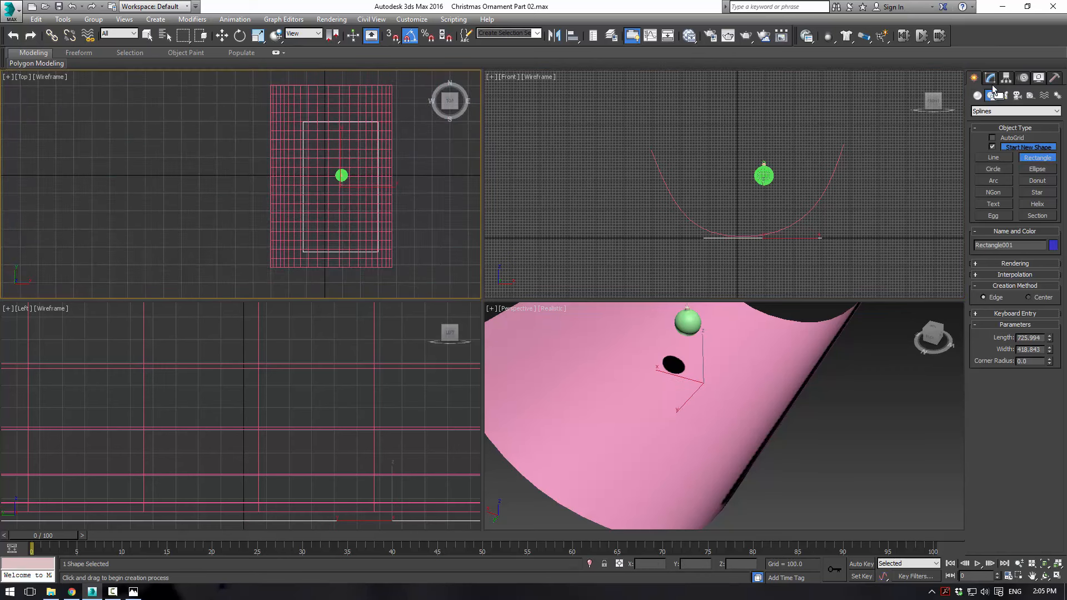
{"action": "left_click", "coordinate": [989, 77]}
{"action": "type", "text": "500"}
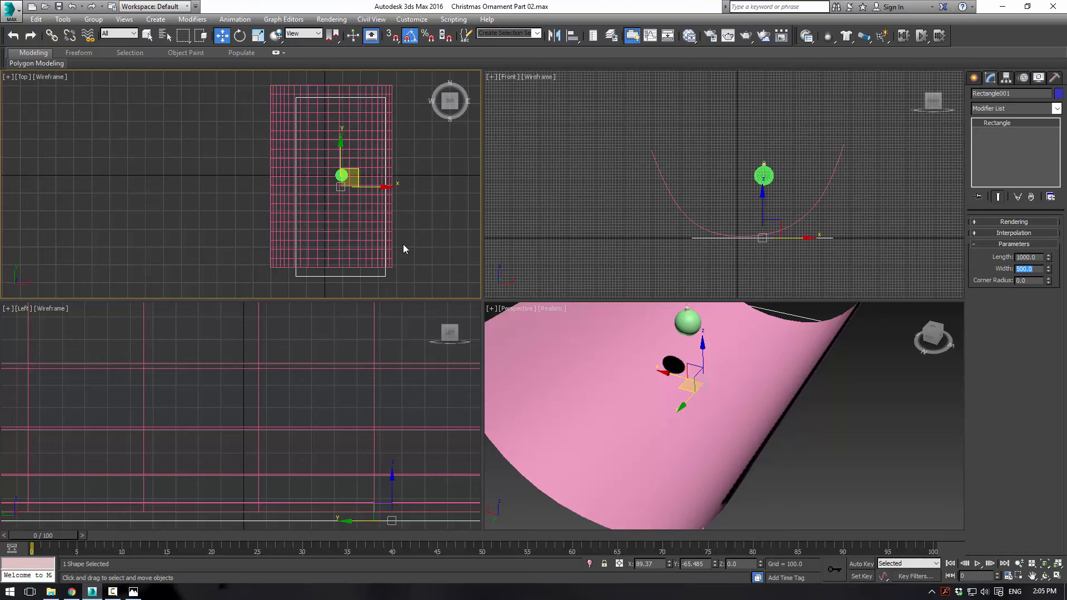
{"action": "left_click_drag", "start_coordinate": [340, 176], "coordinate": [340, 159]}
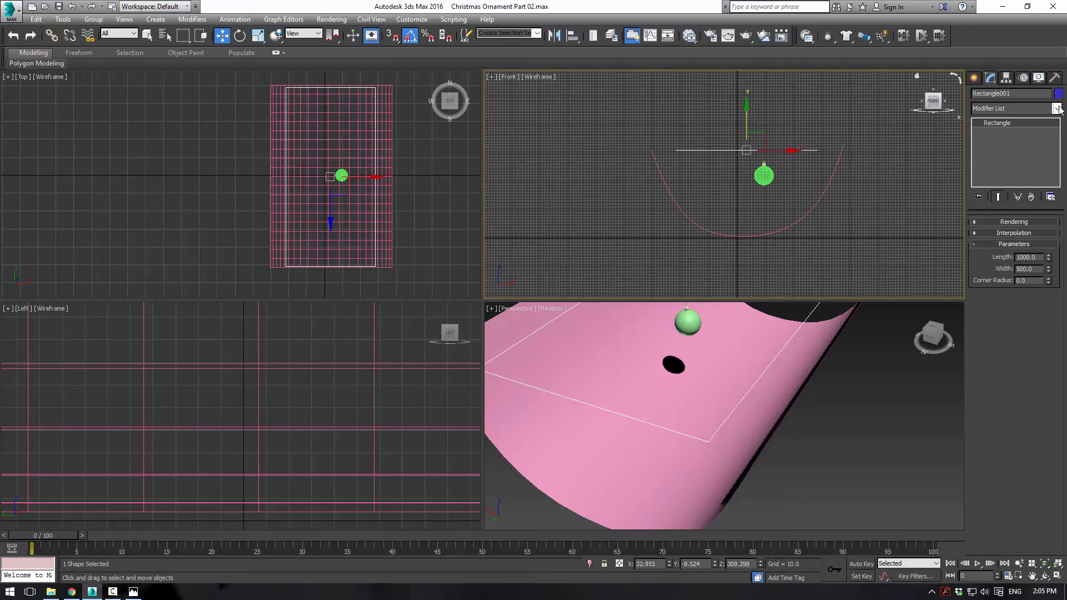
Add a Garment Maker modifier to the rectangle and raise its mesh density to about 0.041.
{"action": "left_click", "coordinate": [1059, 108]}
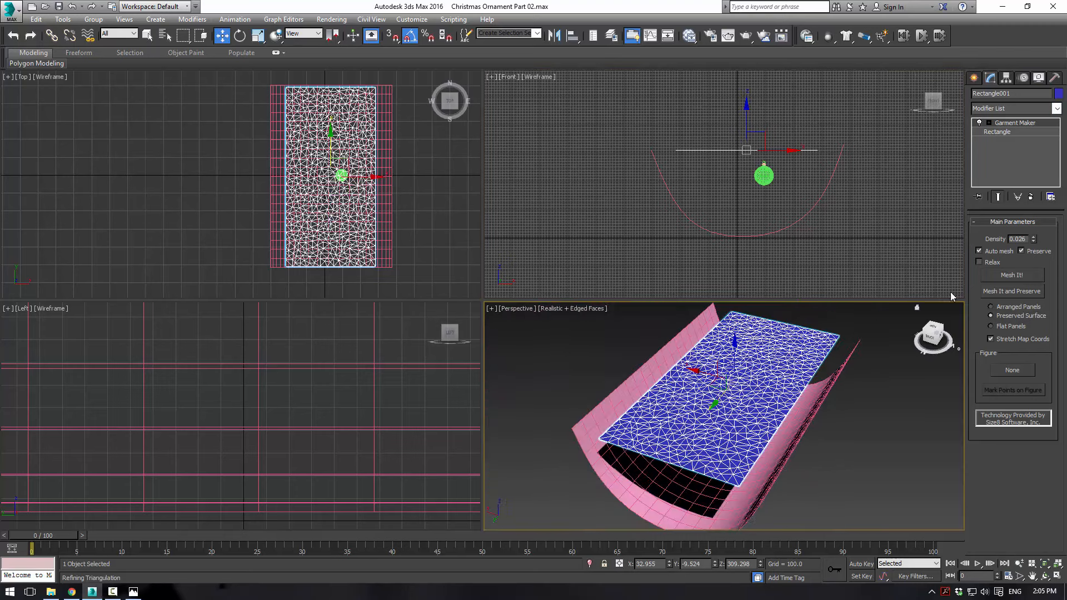
{"action": "left_click", "coordinate": [1032, 236]}
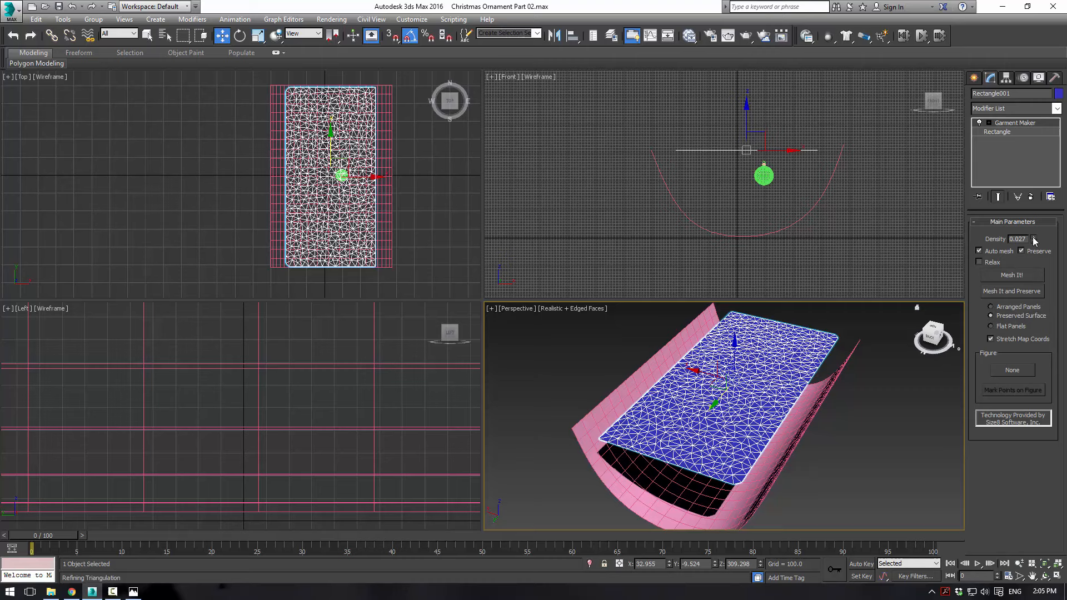
{"action": "left_click", "coordinate": [1033, 236]}
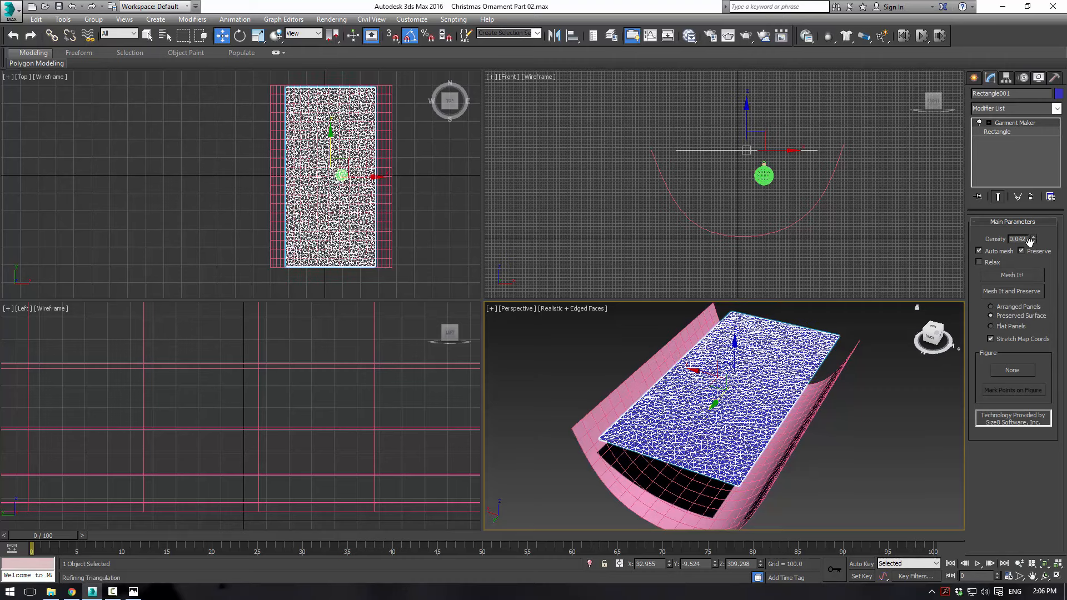
{"action": "left_click", "coordinate": [1031, 240]}
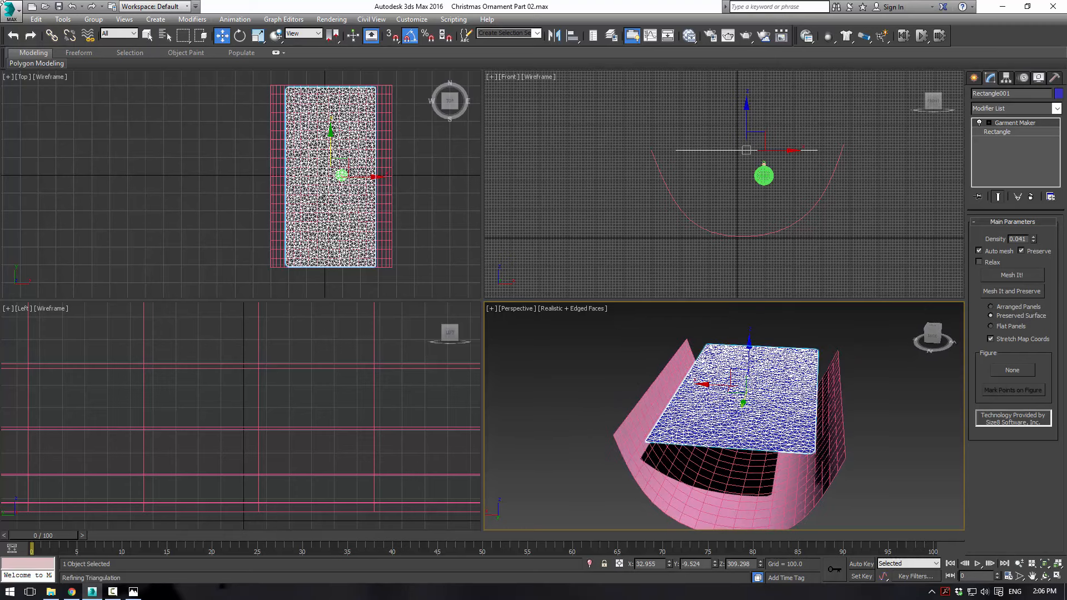
{"action": "mouse_move", "coordinate": [602, 360]}
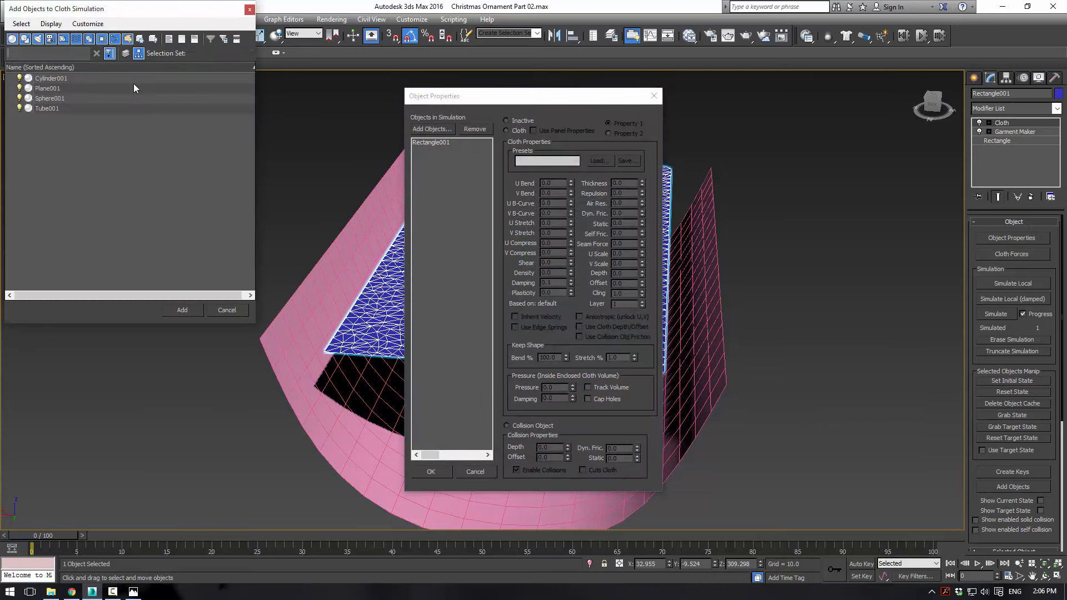
In the Cloth modifier's Object Properties, add Plane001 as a collision object and set Rectangle001 to cloth.
{"action": "left_click", "coordinate": [181, 310]}
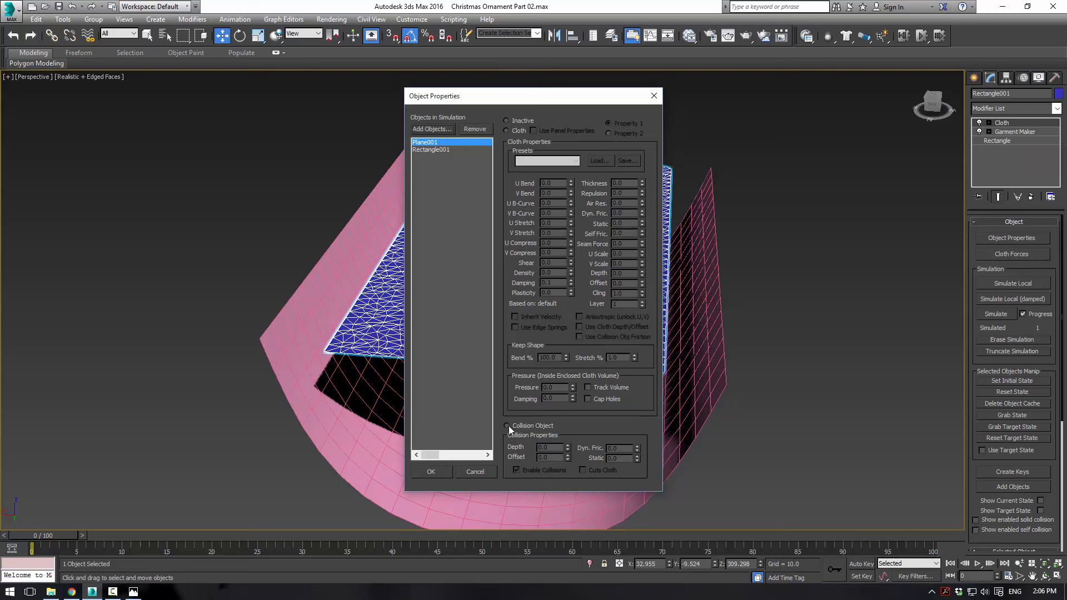
{"action": "left_click", "coordinate": [430, 149]}
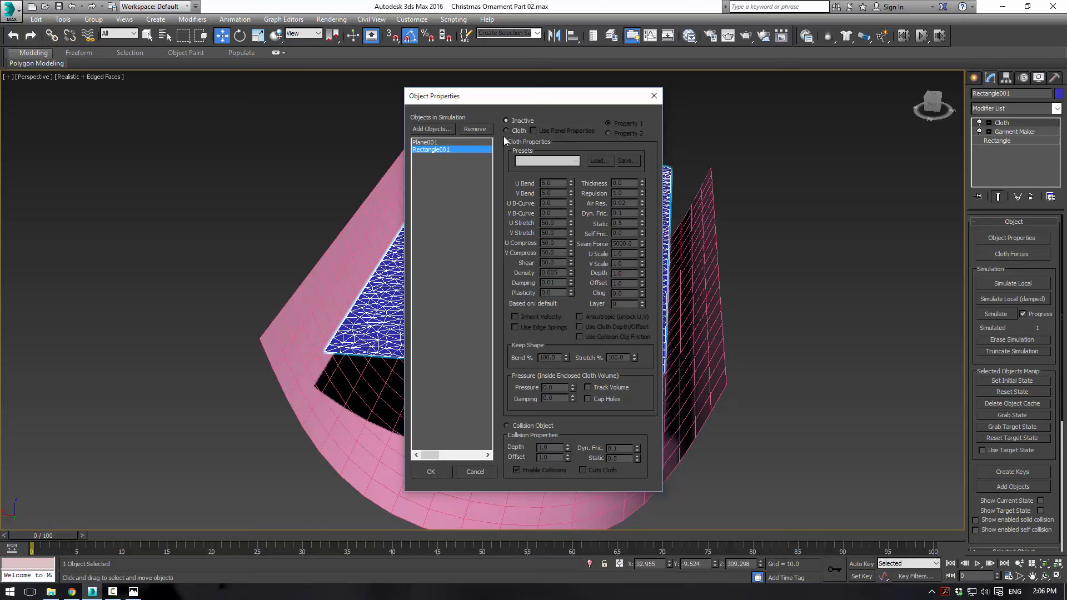
{"action": "left_click", "coordinate": [575, 160]}
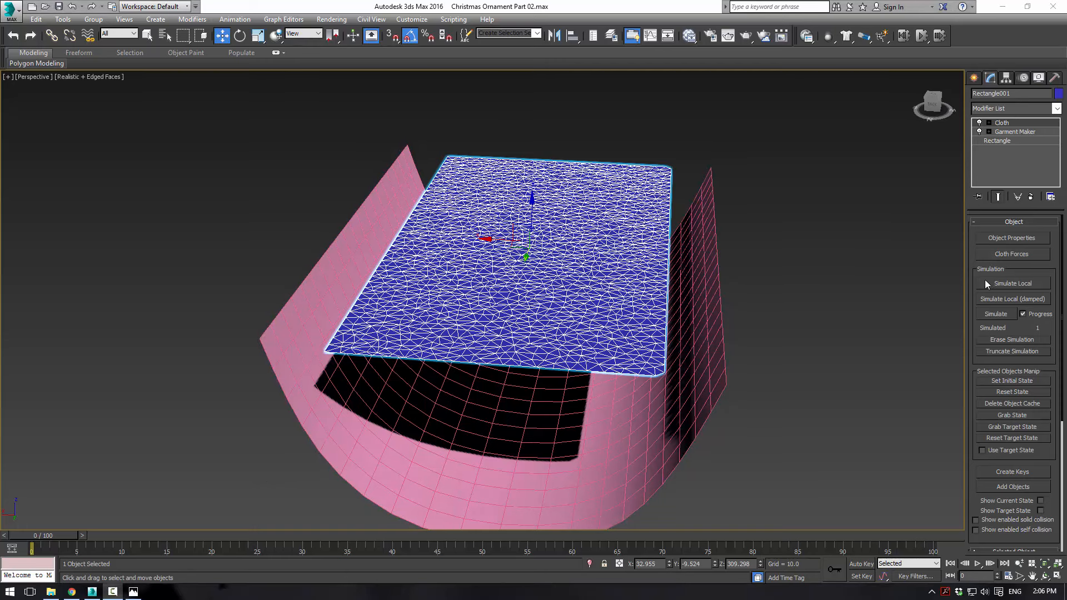
Run Simulate Local so the blue cloth drops and crumples onto the curved pink backdrop.
{"action": "left_click", "coordinate": [1013, 283]}
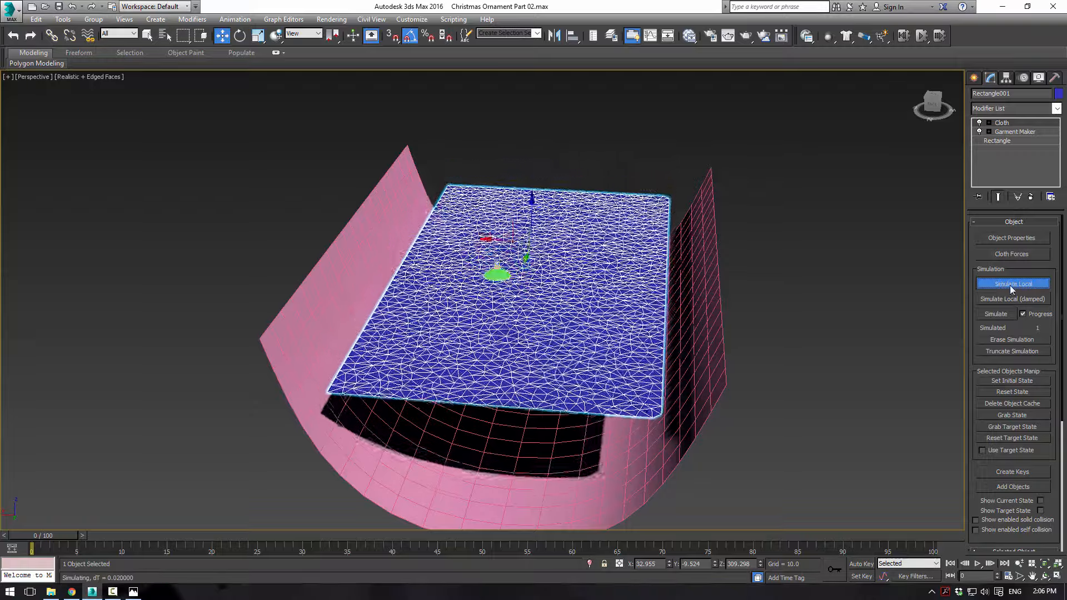
{"action": "left_click", "coordinate": [1012, 284]}
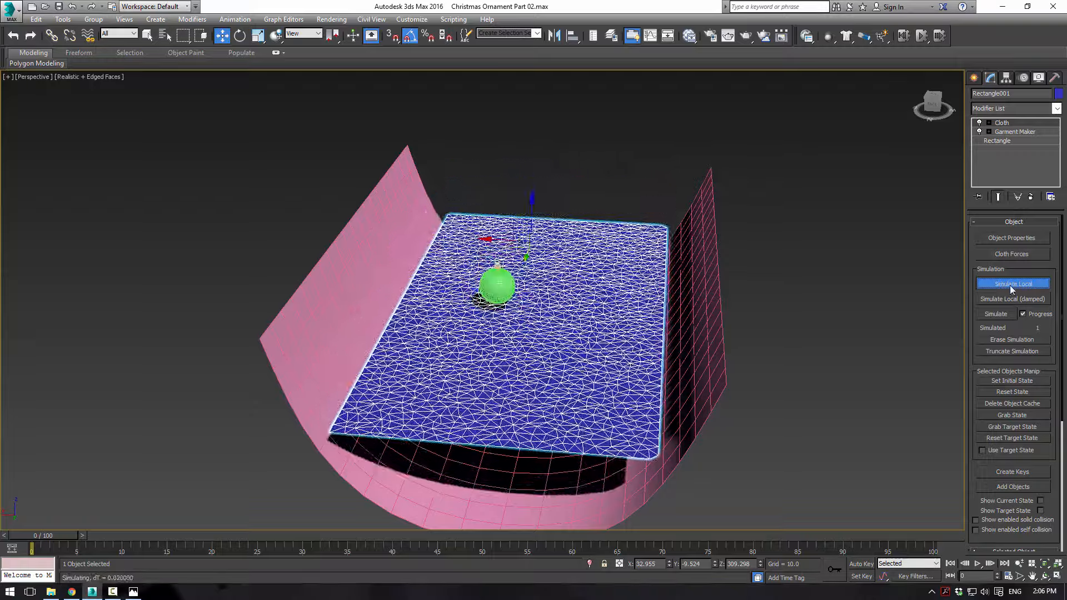
{"action": "left_click", "coordinate": [1011, 283]}
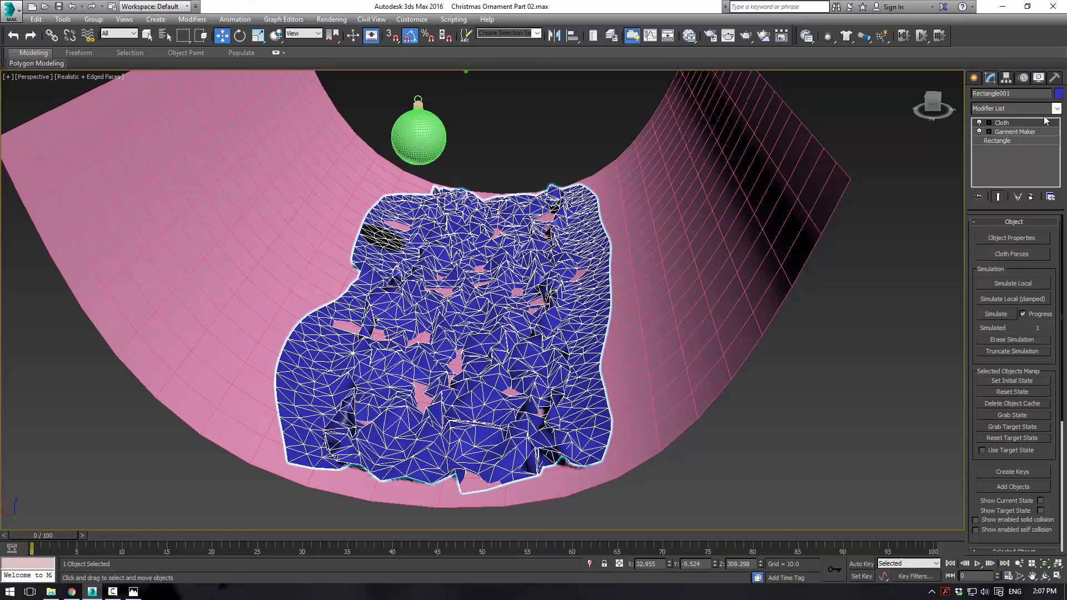
{"action": "left_click", "coordinate": [1054, 108]}
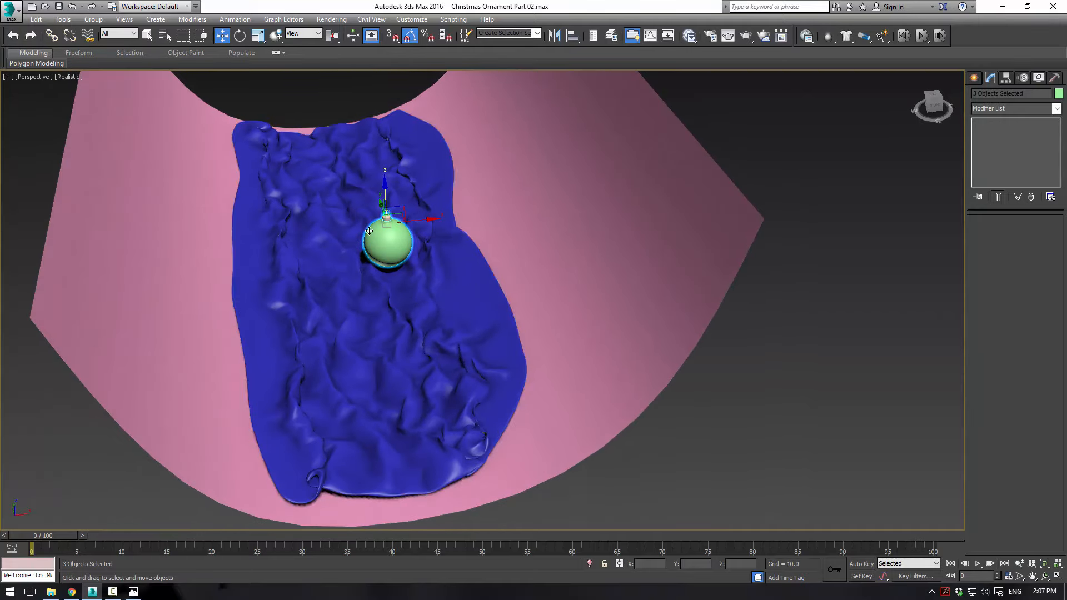
With the ornament resting on the smoothed cloth, Ctrl-select the pink backdrop as well.
{"action": "left_click", "coordinate": [487, 243]}
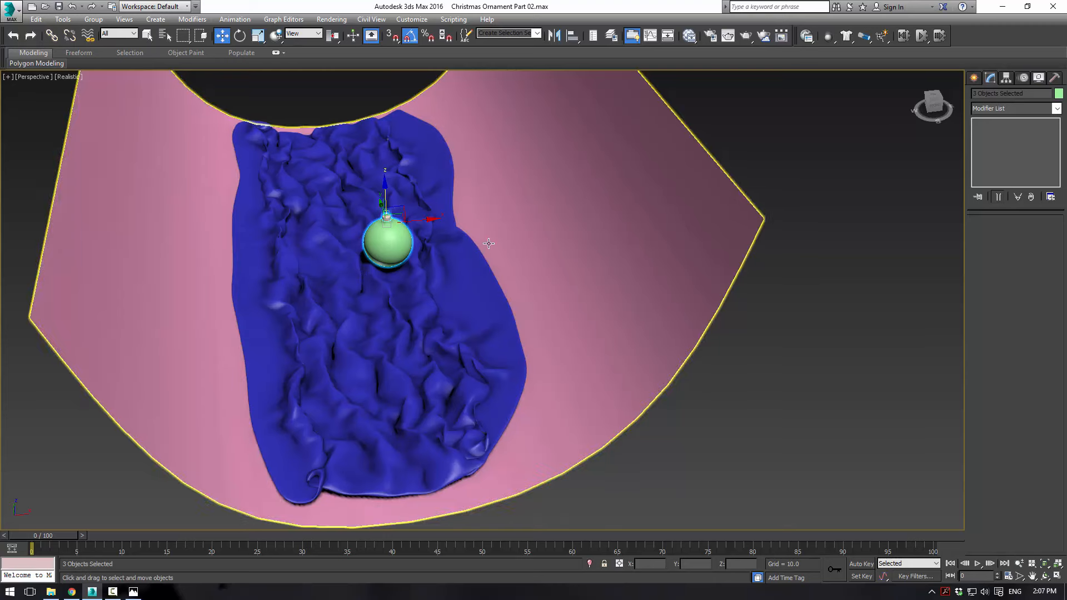